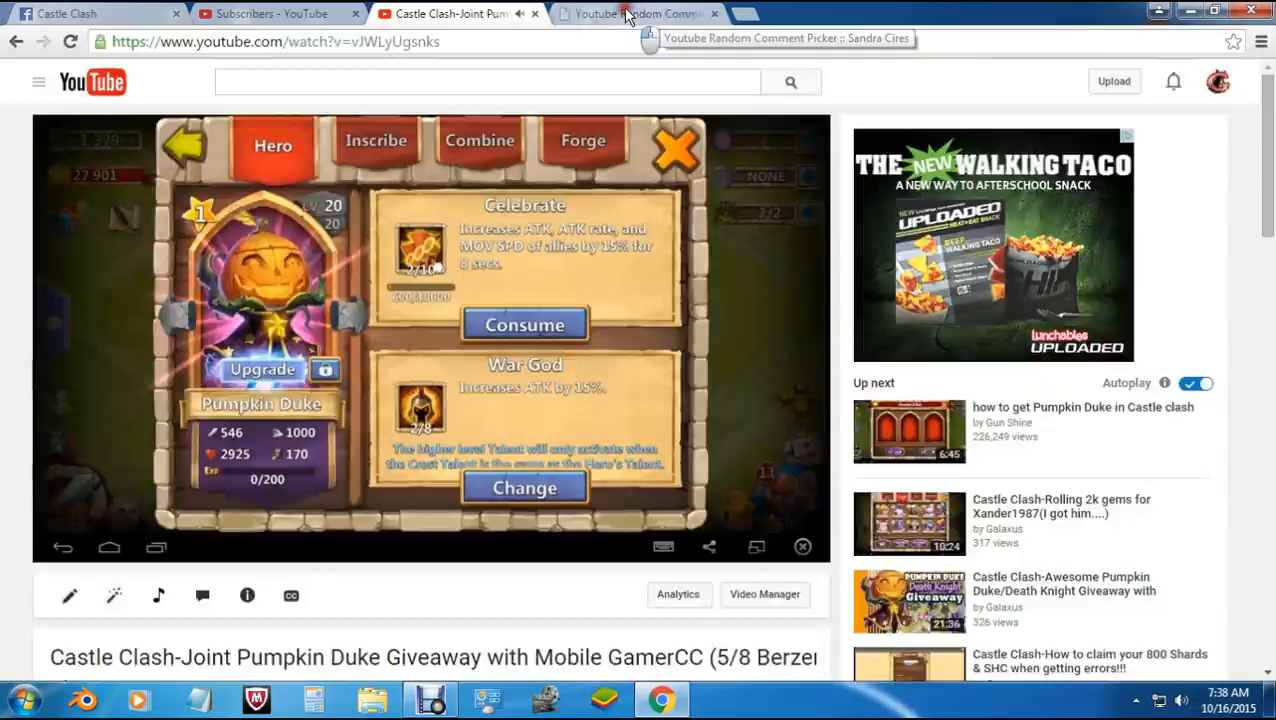
left_click(630, 12)
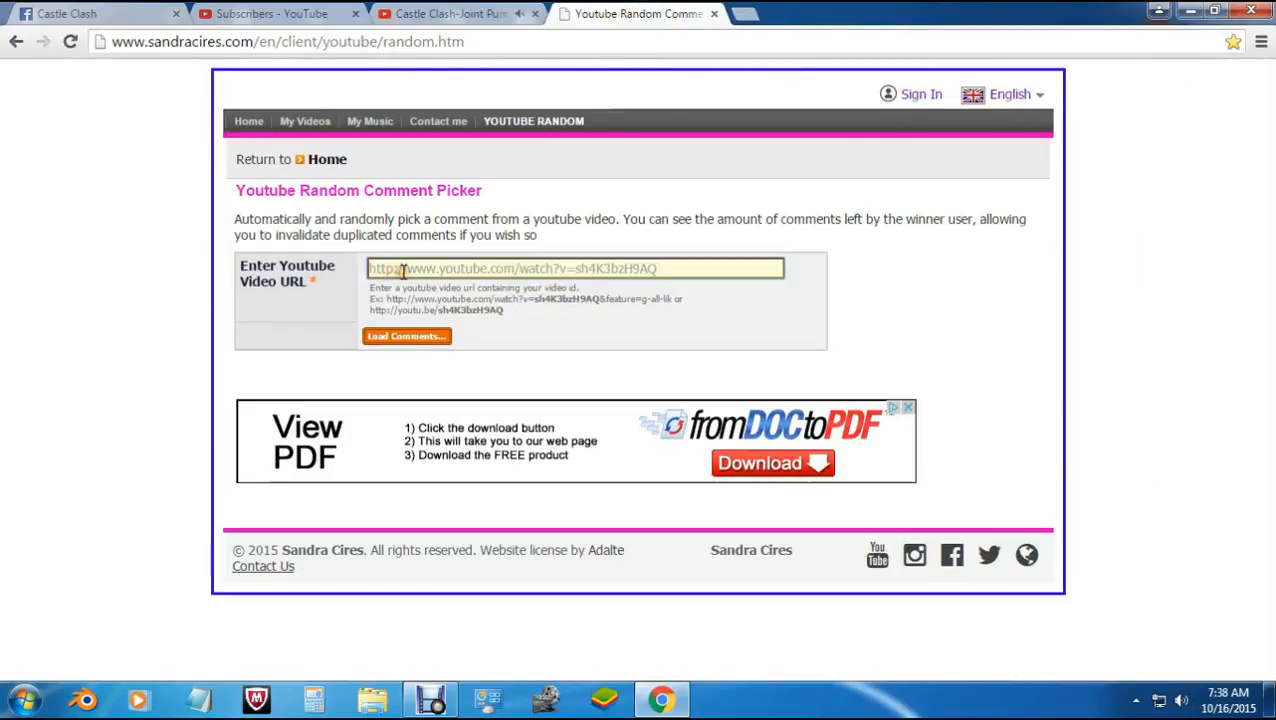
type("https://youtu.be/vJWLyUgsnks")
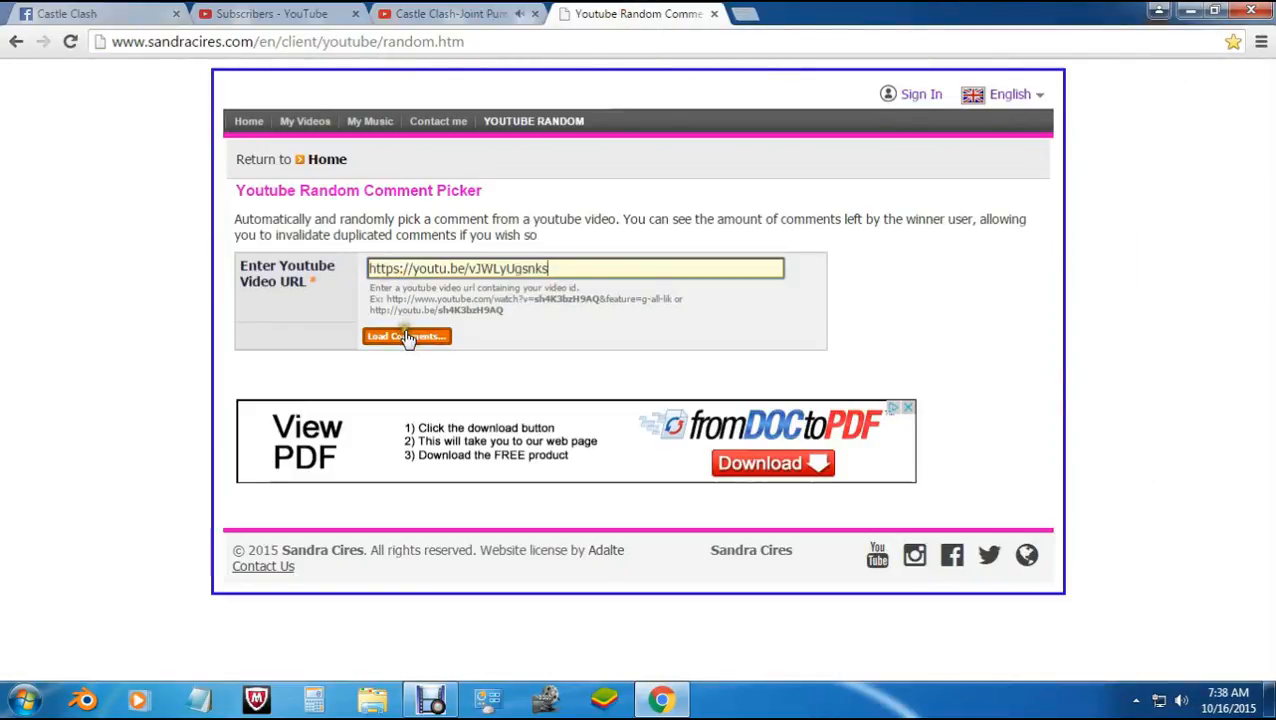
left_click(406, 336)
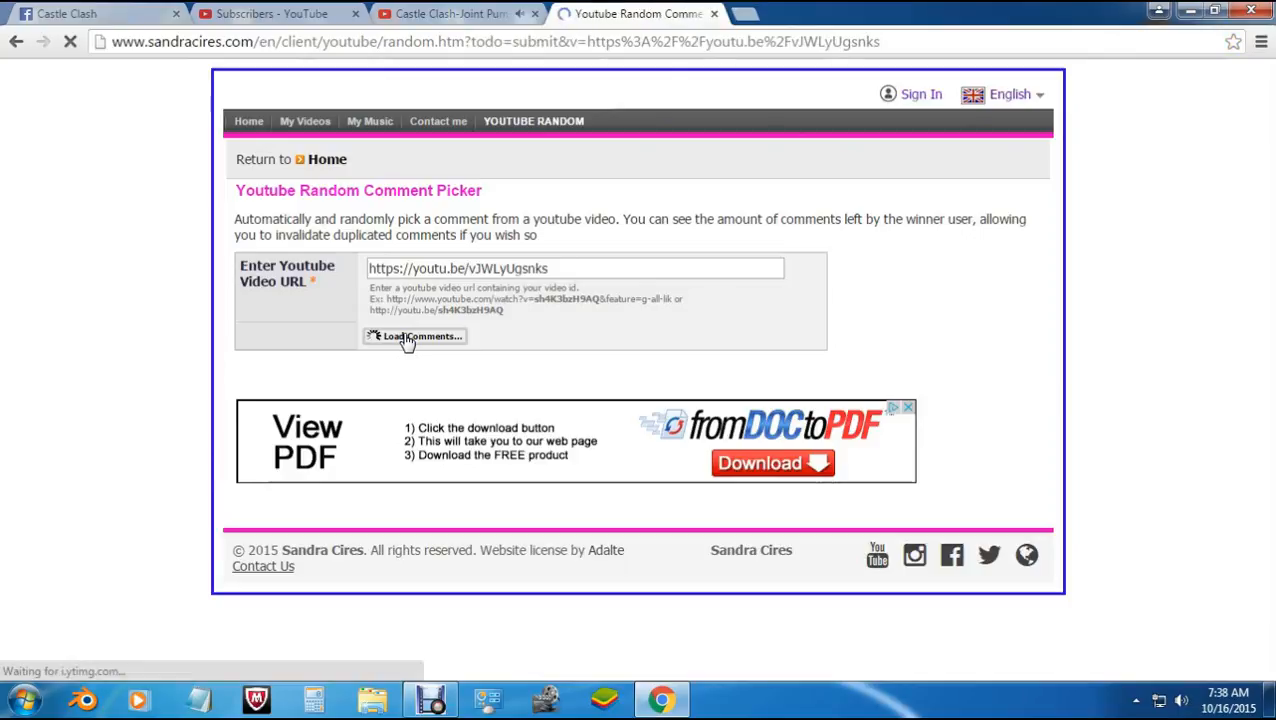
Randomly pick comment #17 by Spartan Games as winner among the 59 loaded commenters.
left_click(416, 336)
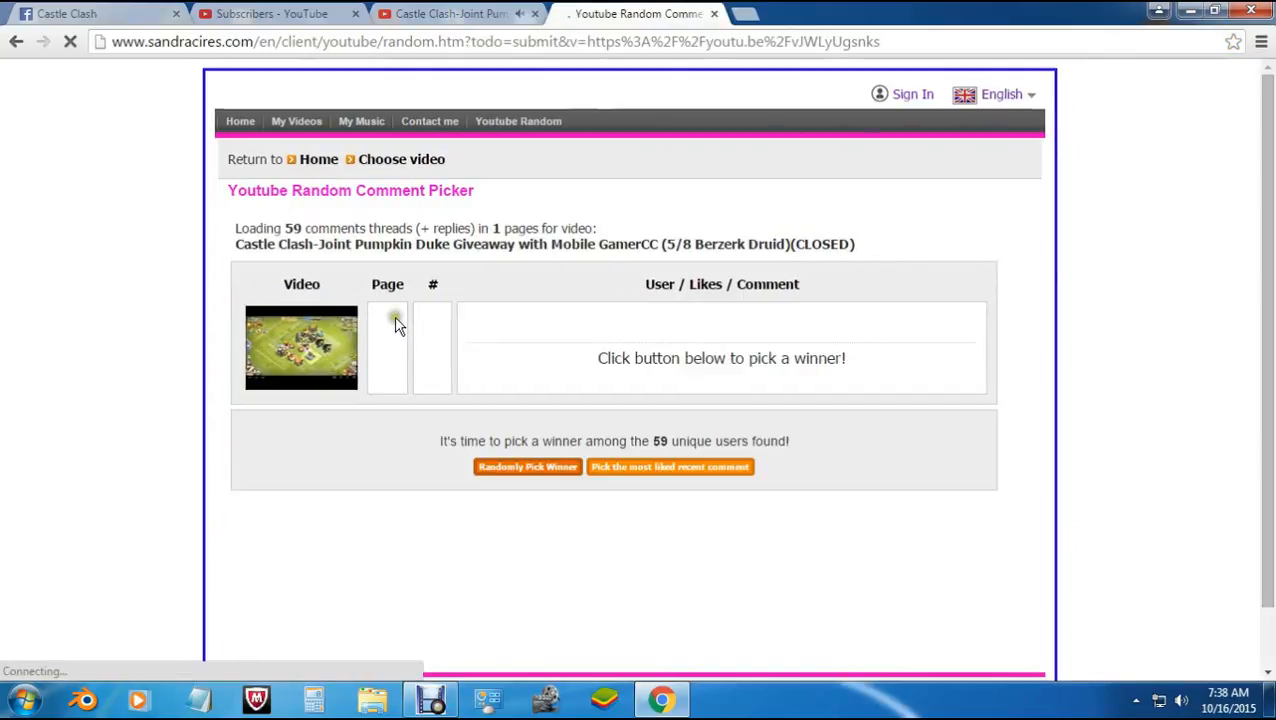
mouse_move(320, 362)
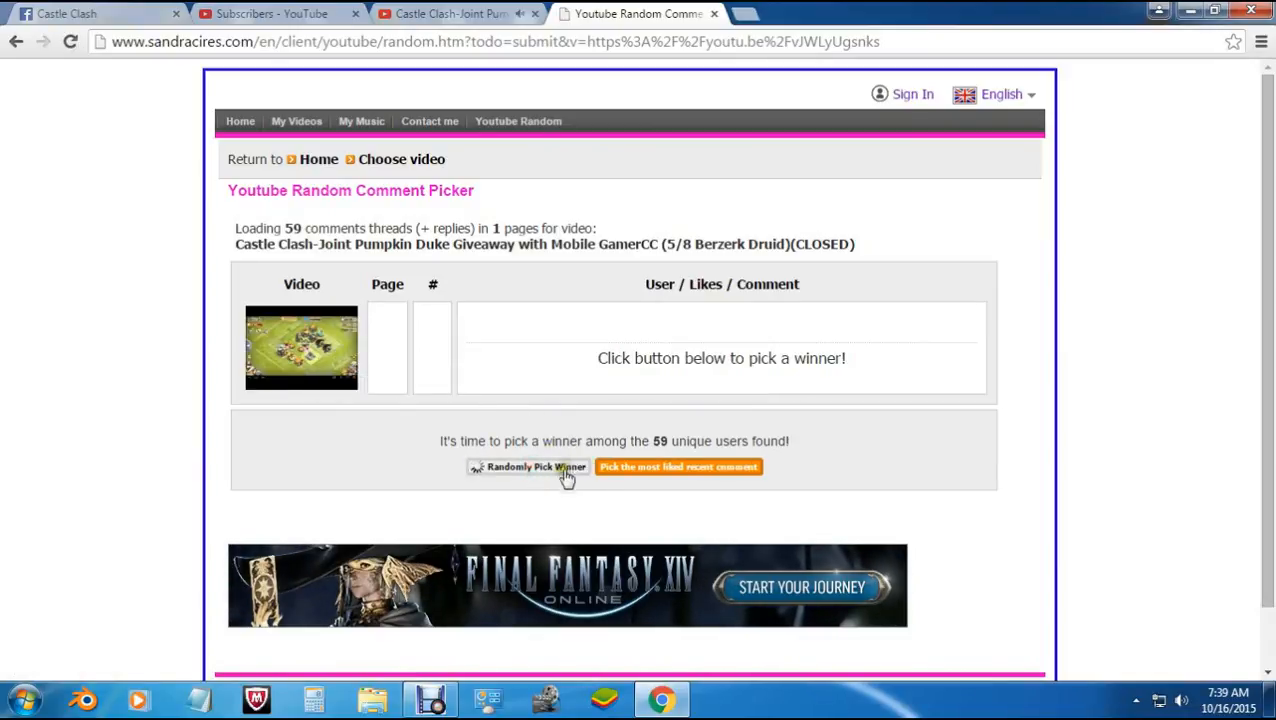
left_click(528, 468)
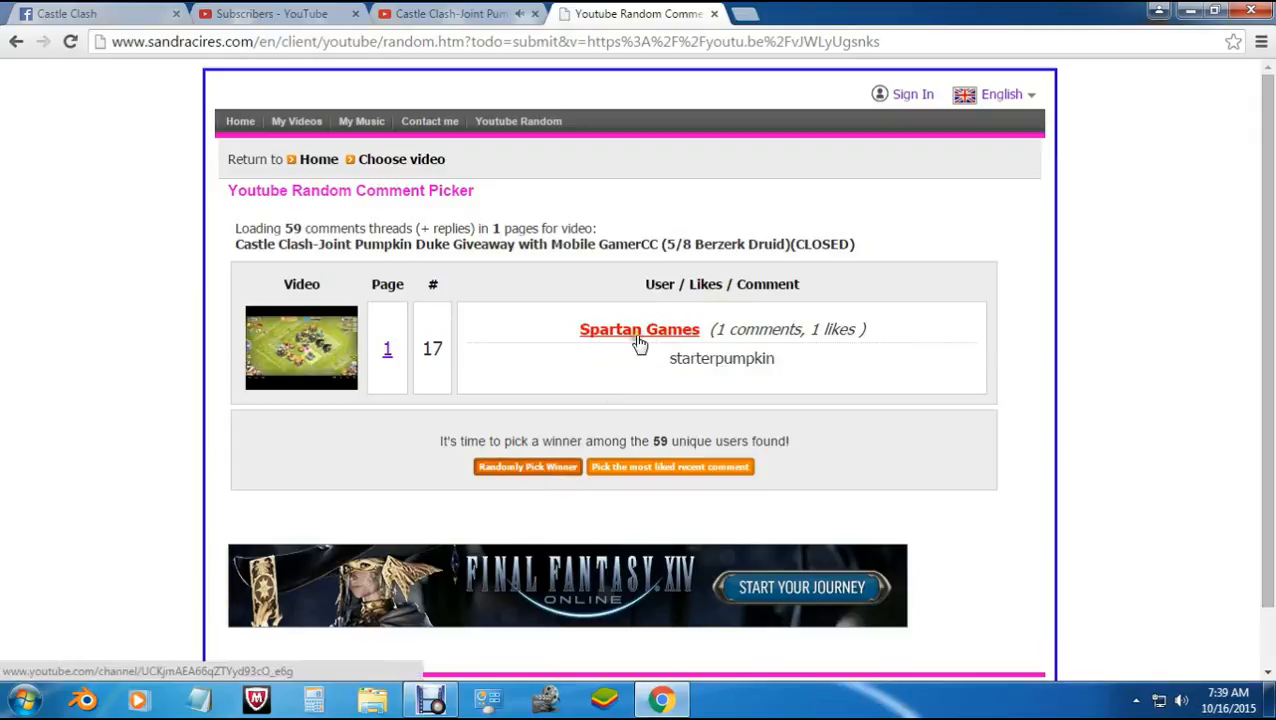
mouse_move(684, 344)
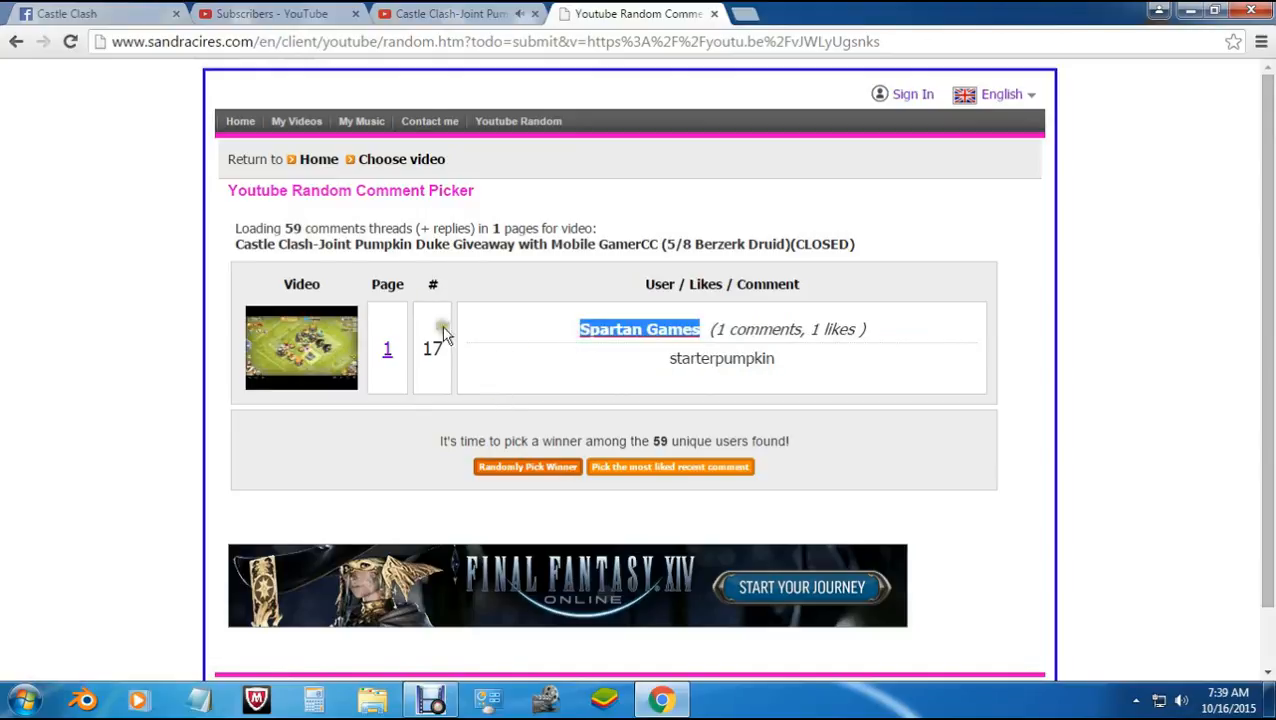
Find 'Spartan Games' in the Creator Studio subscriber list, then return to the giveaway video.
left_click(278, 12)
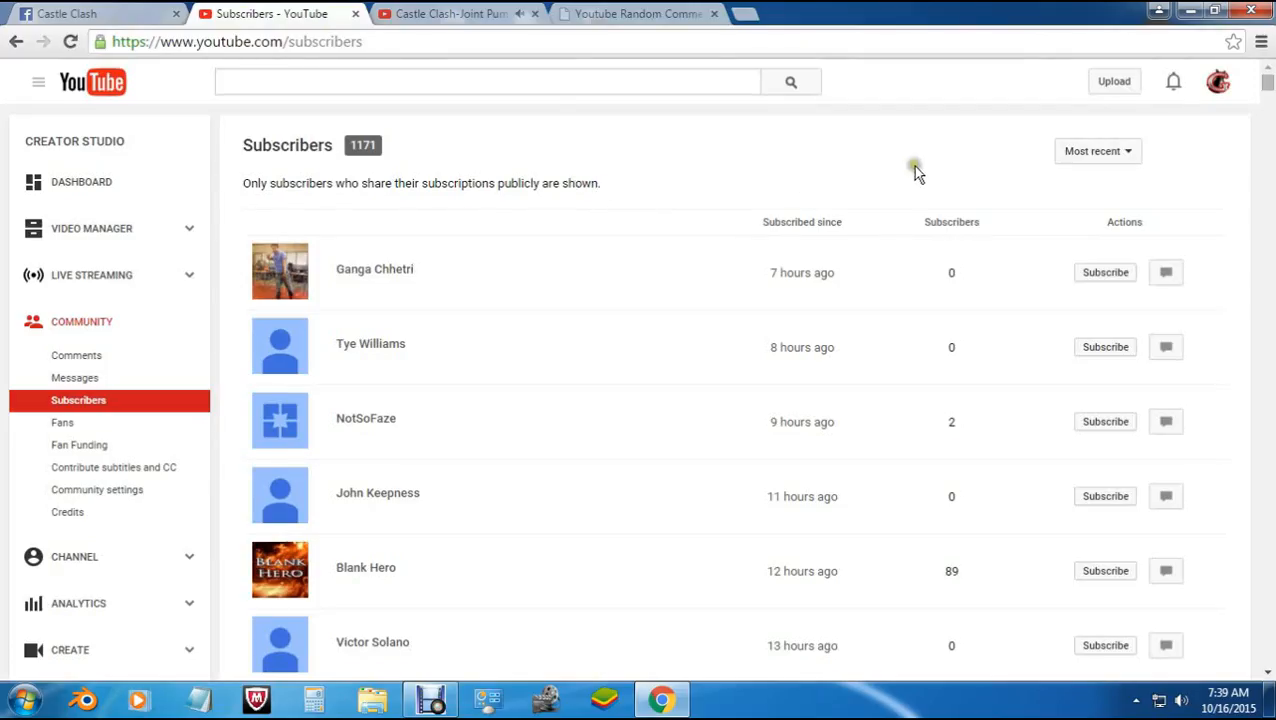
mouse_move(1064, 124)
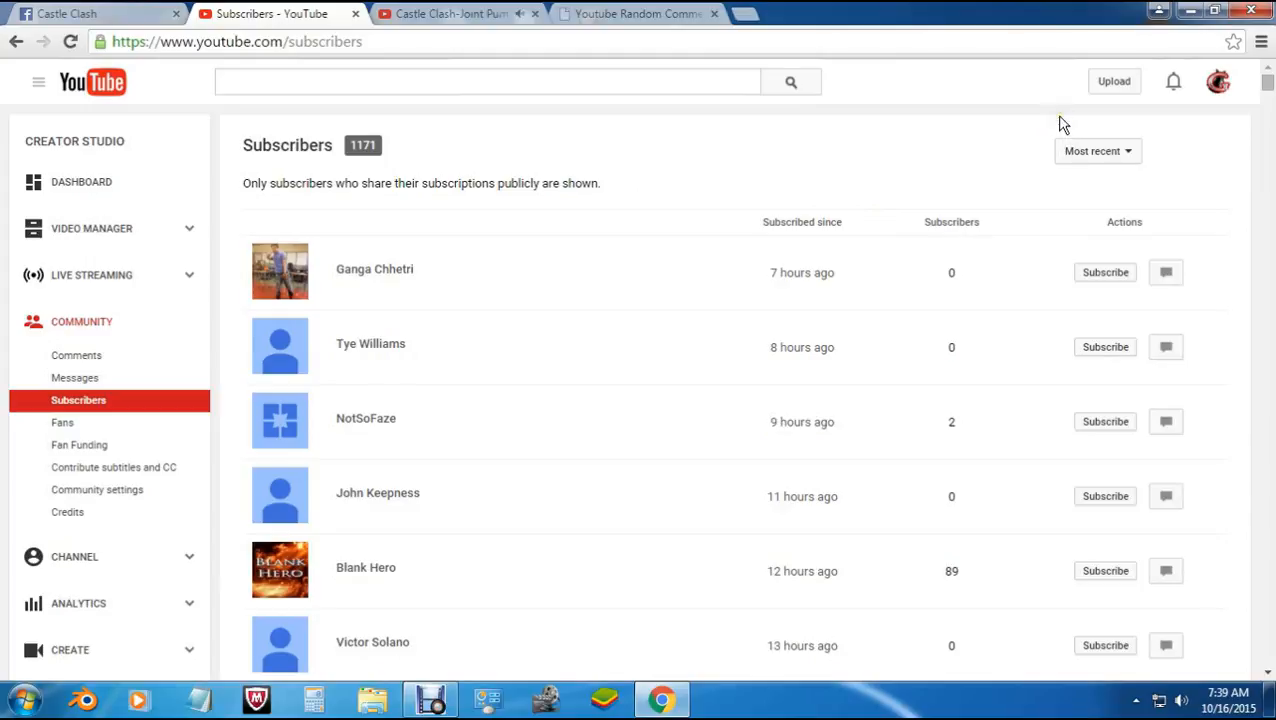
type("Spartan Games")
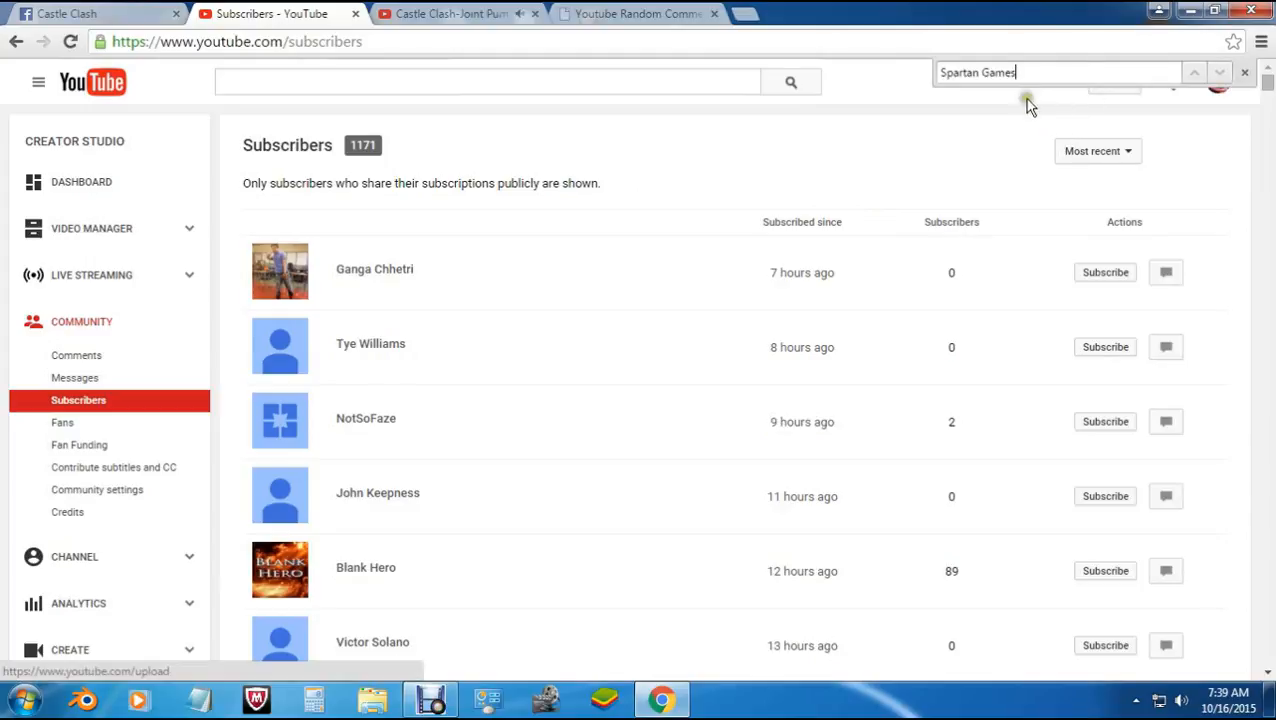
key("enter")
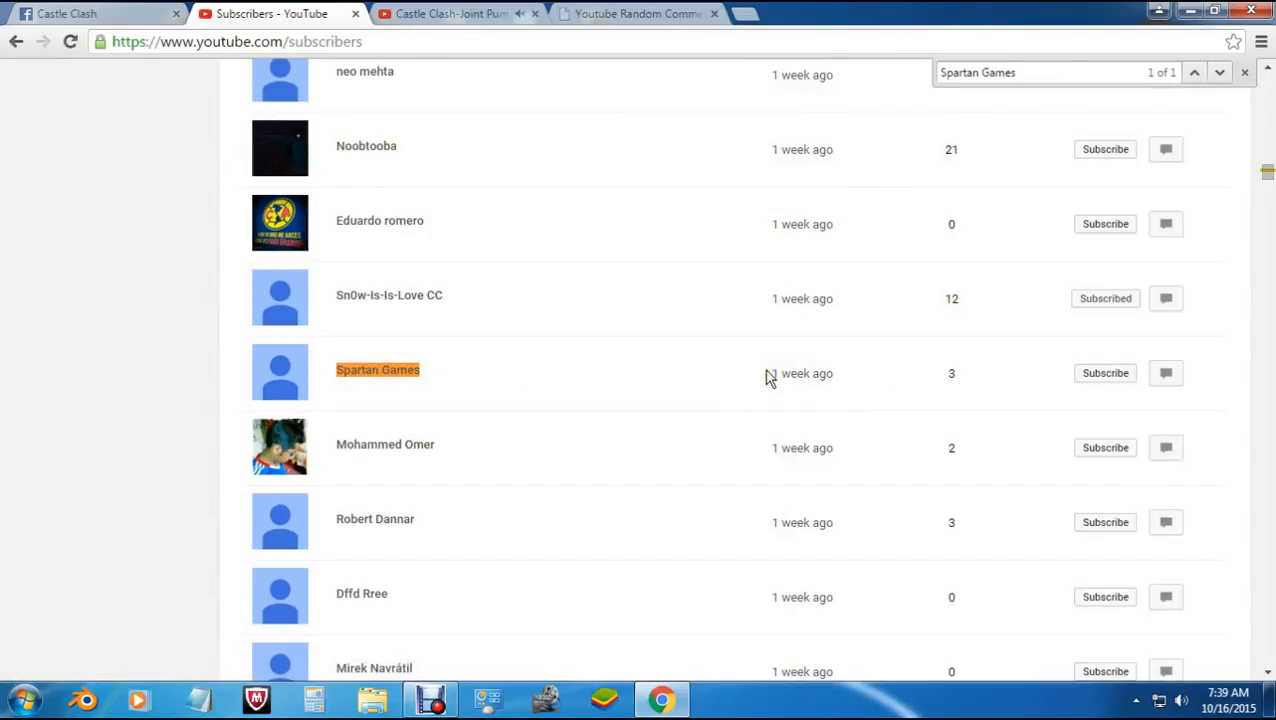
mouse_move(762, 368)
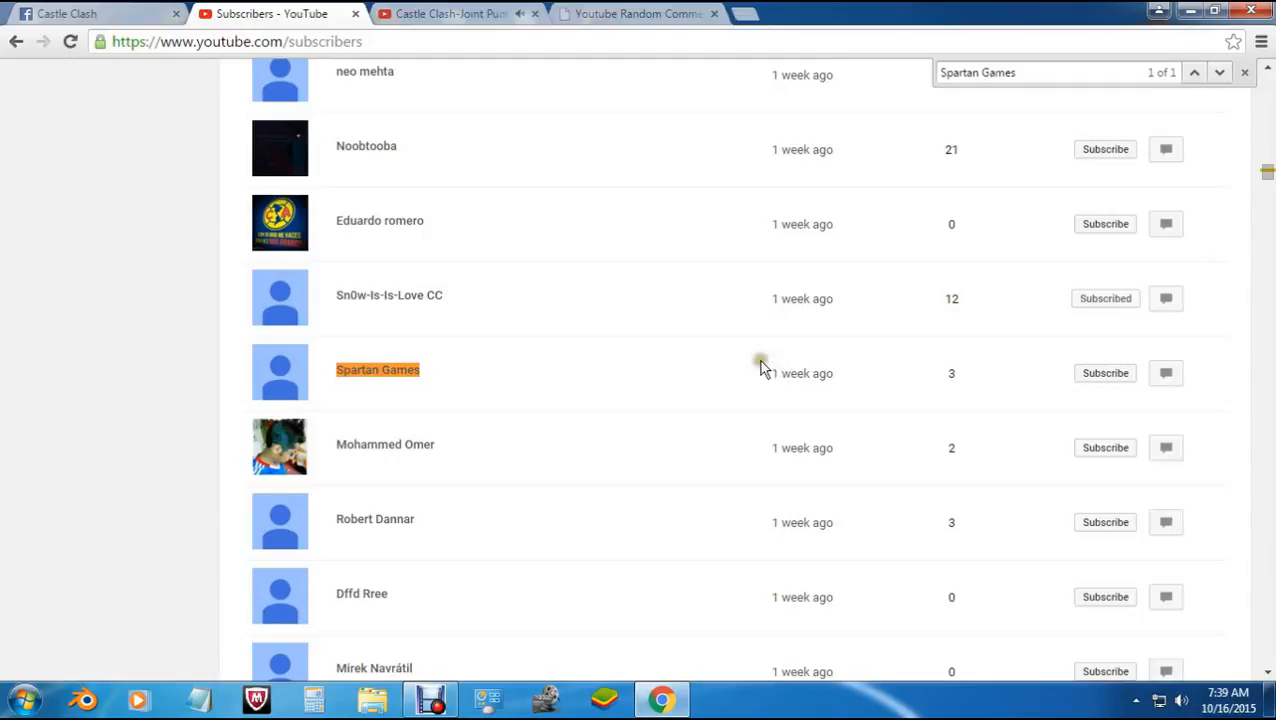
left_click(444, 12)
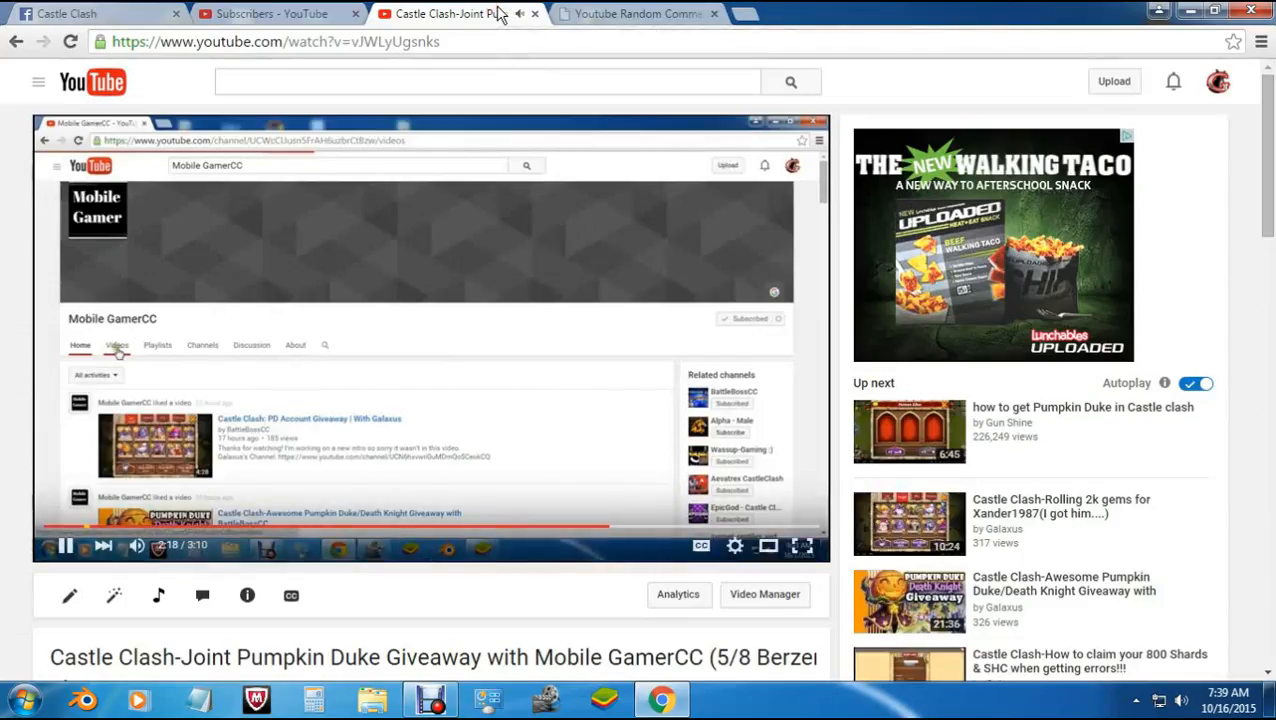
View the winner Spartan Games' channel page and come back to the picker's drawn result.
left_click(636, 12)
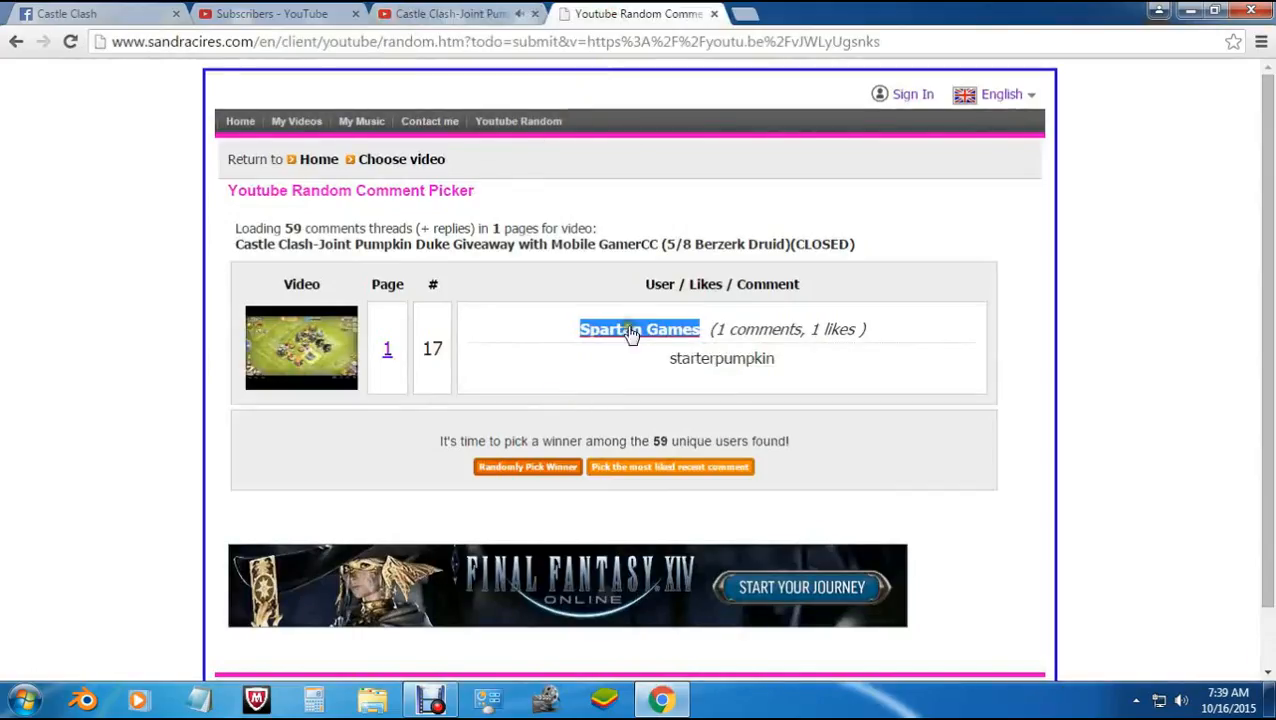
left_click(638, 328)
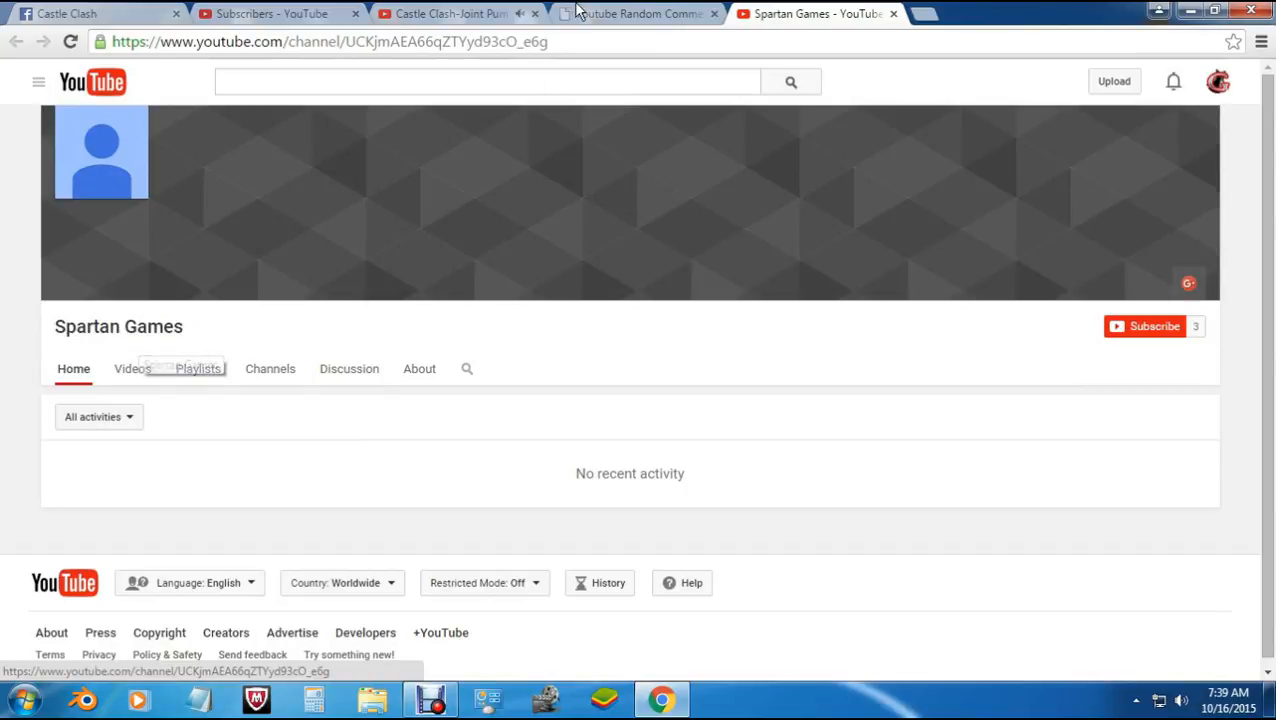
left_click(636, 12)
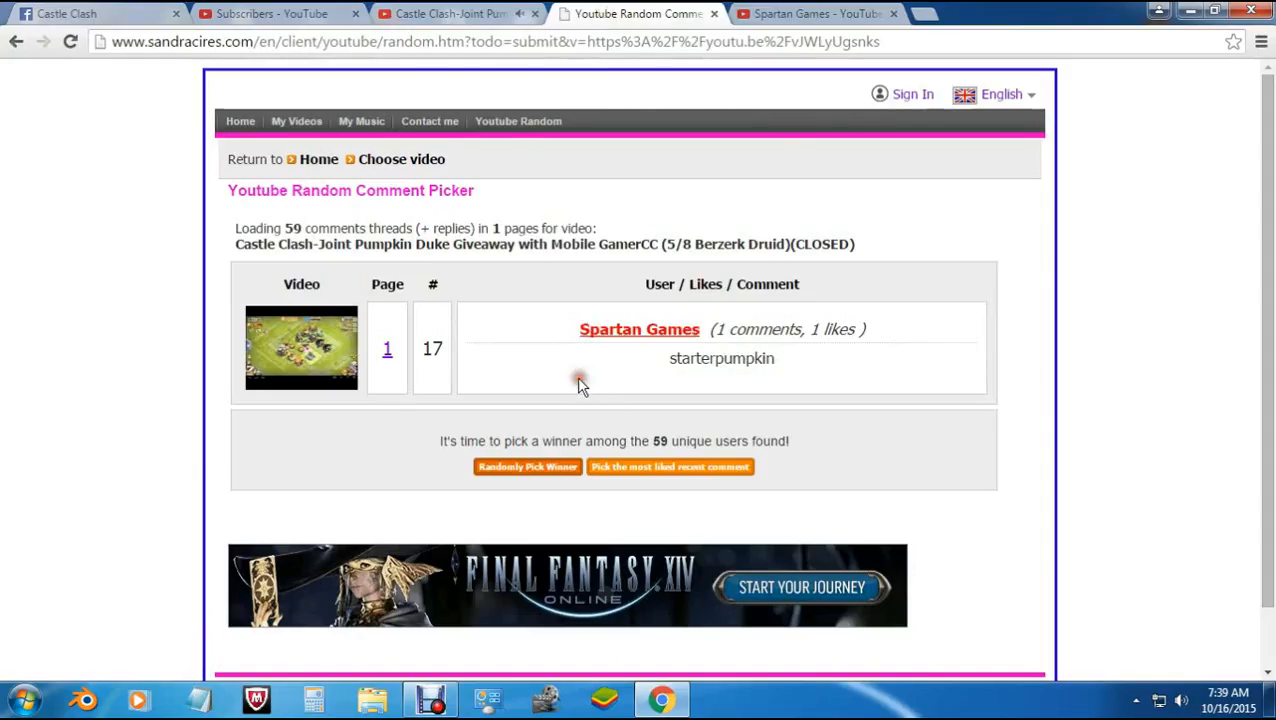